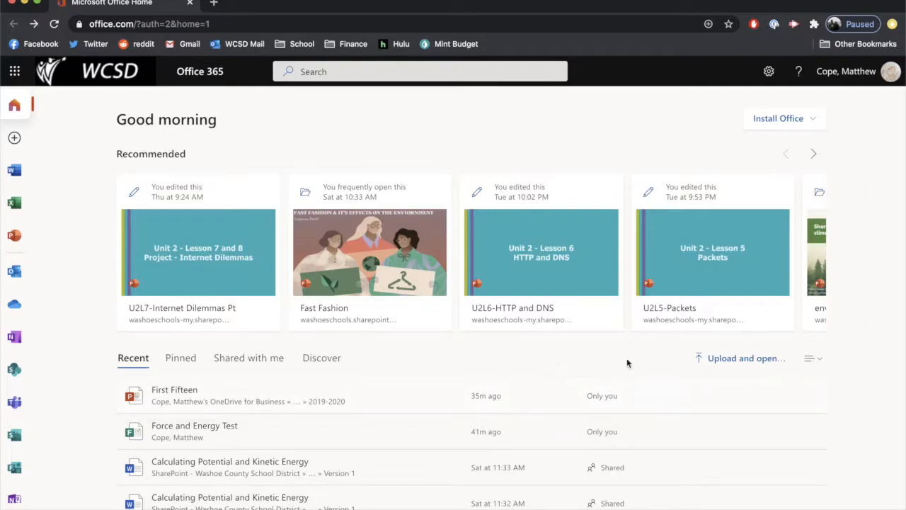
{"action": "mouse_move", "coordinate": [553, 344]}
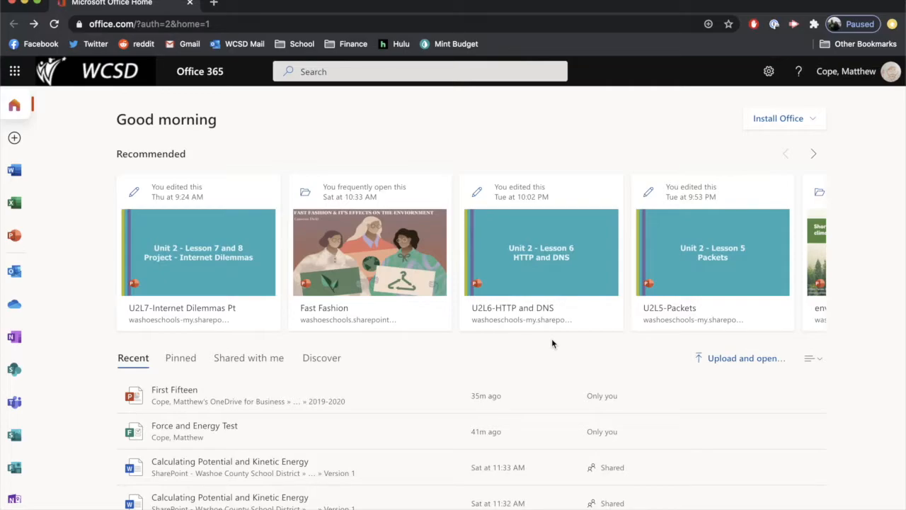
{"action": "mouse_move", "coordinate": [380, 146]}
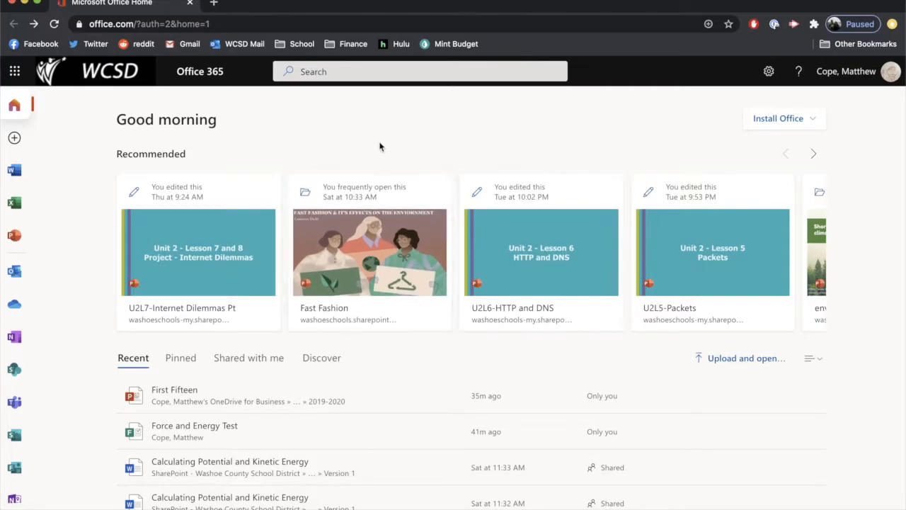
{"action": "mouse_move", "coordinate": [378, 146]}
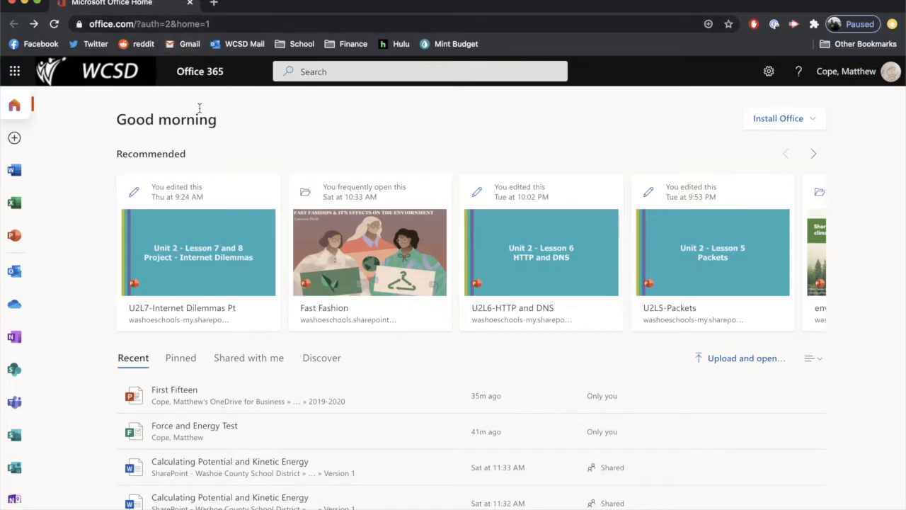
{"action": "mouse_move", "coordinate": [268, 117]}
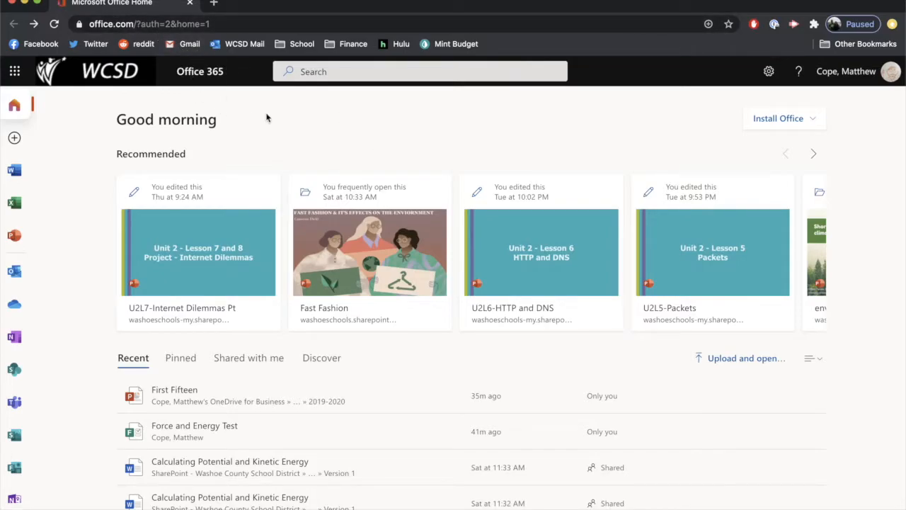
{"action": "mouse_move", "coordinate": [226, 140]}
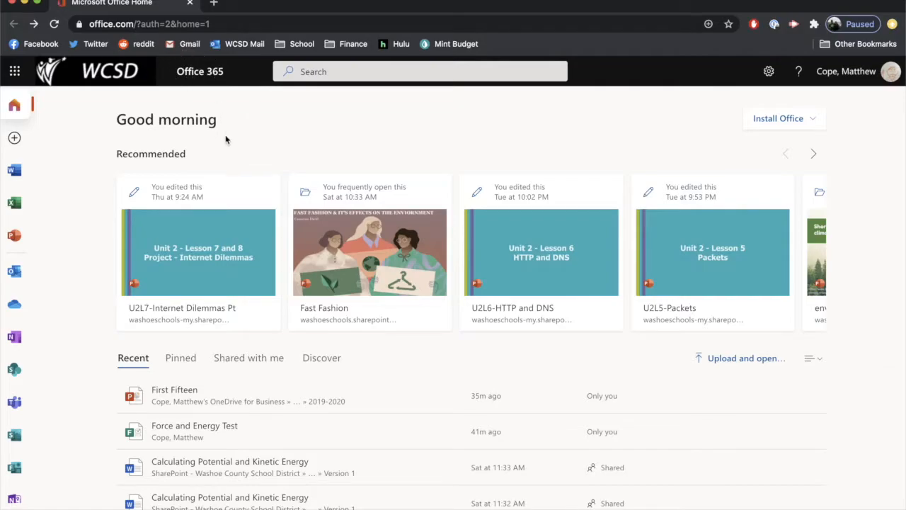
{"action": "mouse_move", "coordinate": [90, 114]}
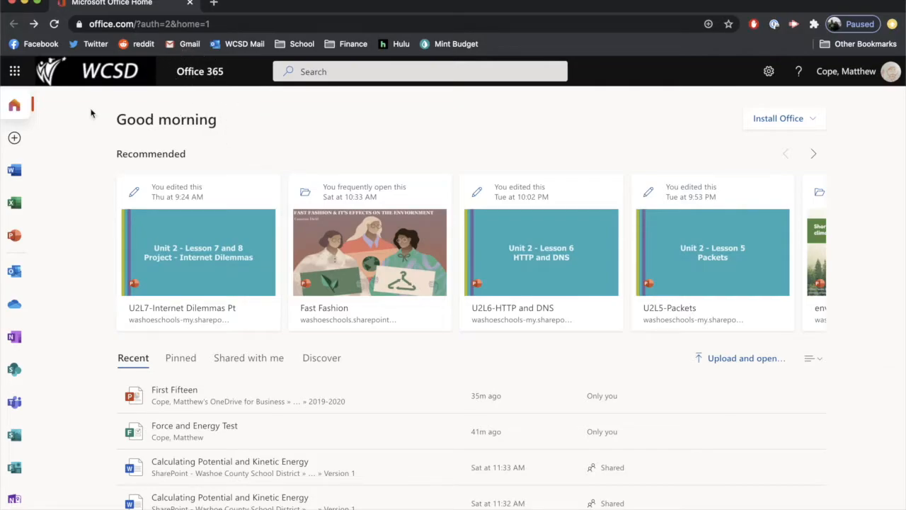
Step: From the SharePoint start page's Frequent sites, go to the Galena High School site
{"action": "left_click", "coordinate": [14, 71]}
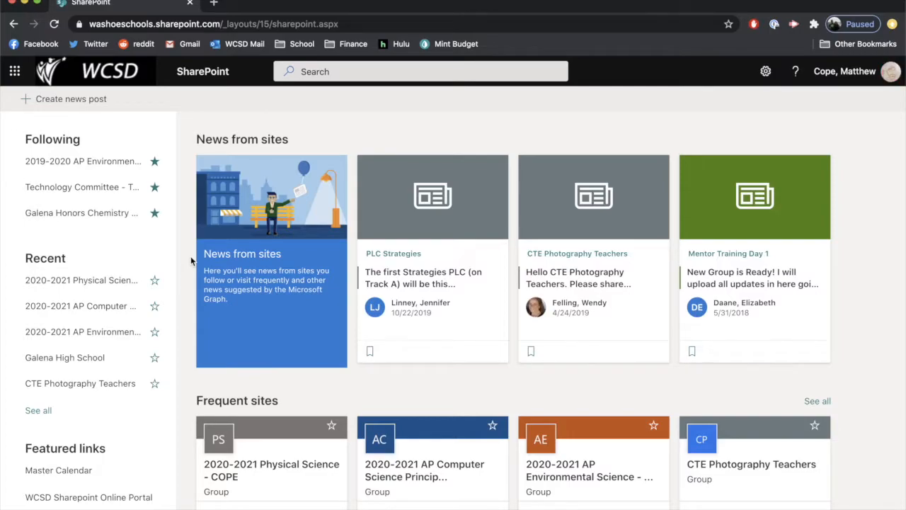
{"action": "scroll", "scroll_direction": "down", "scroll_amount": 3}
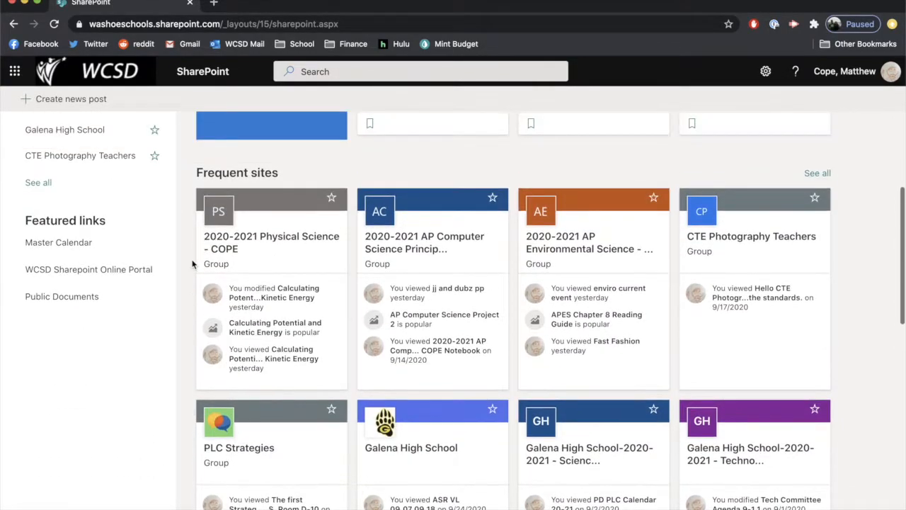
{"action": "scroll", "scroll_direction": "down", "scroll_amount": 3}
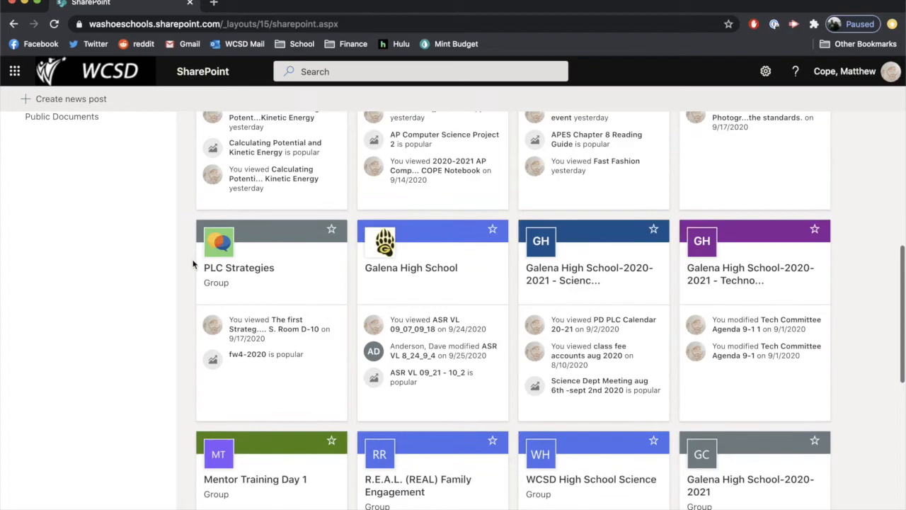
{"action": "left_click", "coordinate": [411, 268]}
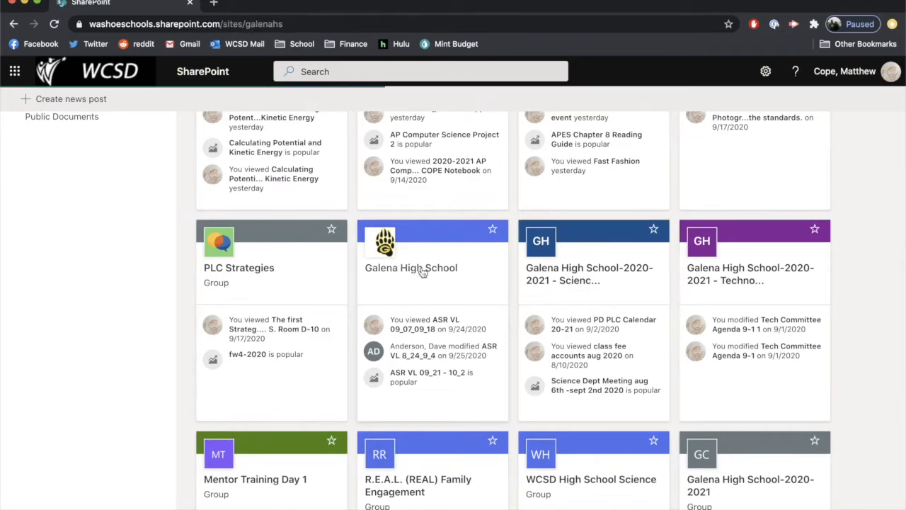
Step: On the Galena High School home page, enter the Staff Share Attendance folder
{"action": "left_click", "coordinate": [410, 268]}
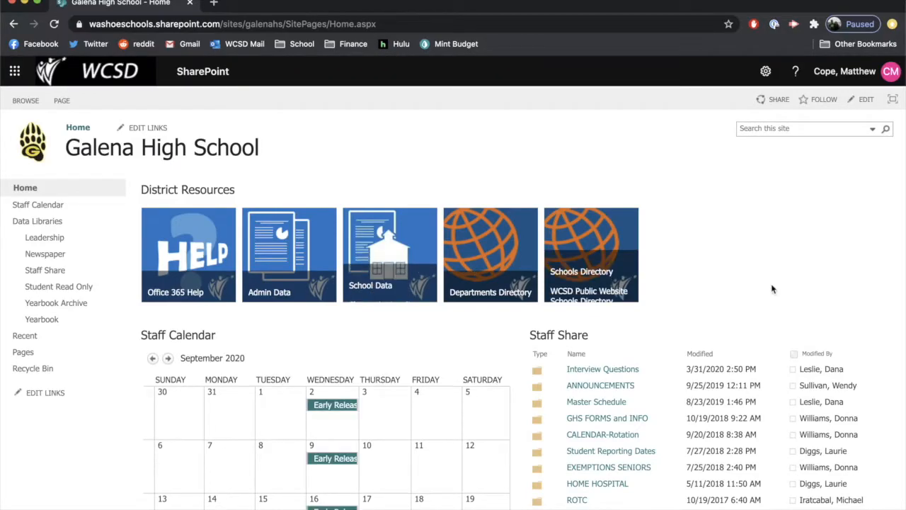
{"action": "scroll", "scroll_direction": "down", "scroll_amount": 3}
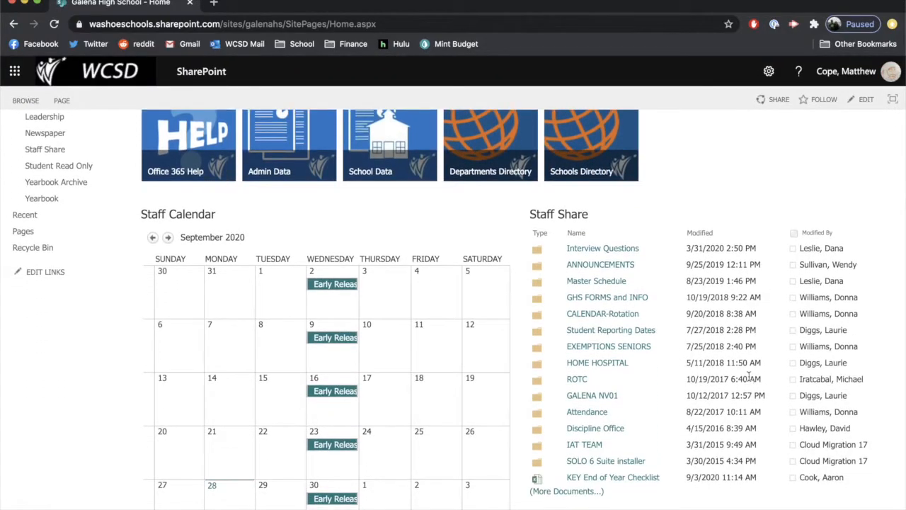
{"action": "scroll", "scroll_direction": "down", "scroll_amount": 3}
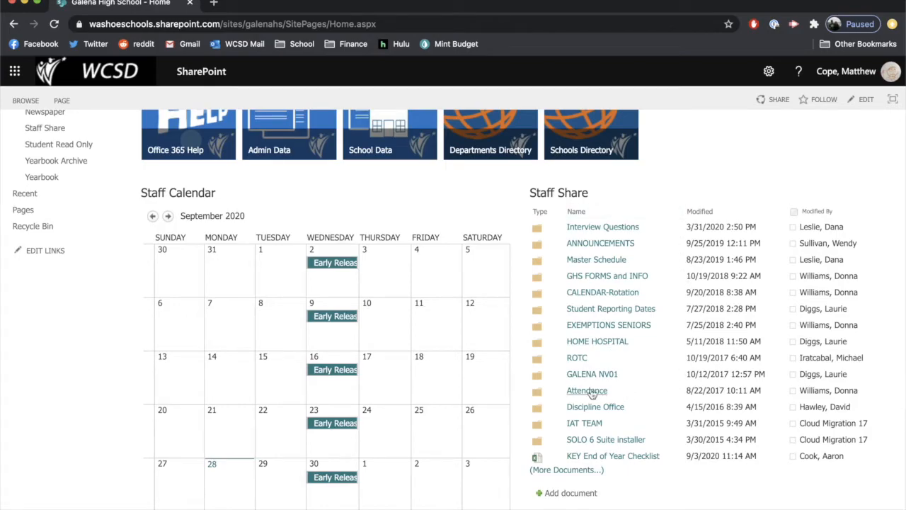
{"action": "left_click", "coordinate": [586, 390]}
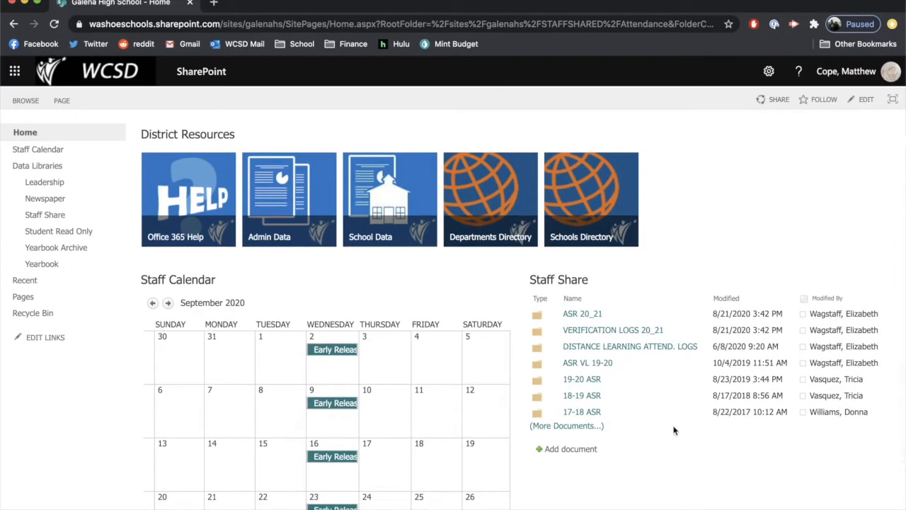
{"action": "mouse_move", "coordinate": [652, 396]}
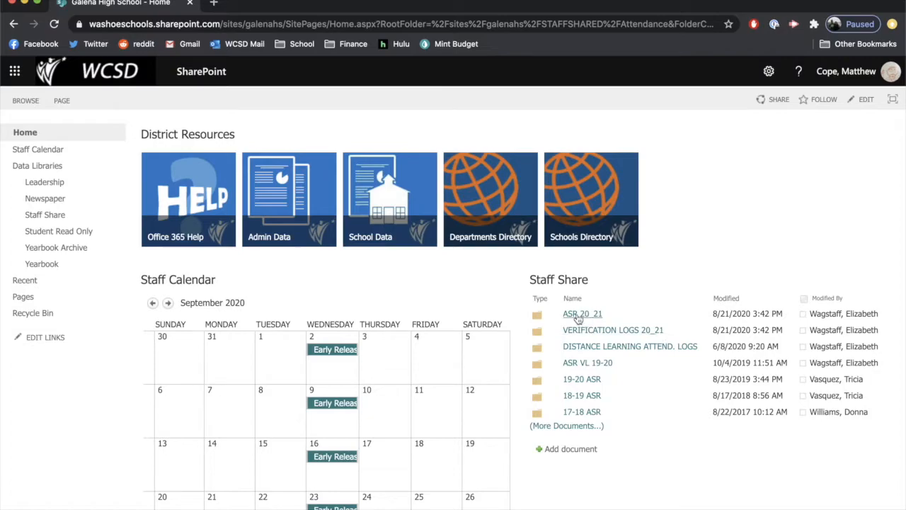
Step: Look inside the ASR 20_21 folder of dated weekly ASR files
{"action": "left_click", "coordinate": [581, 314]}
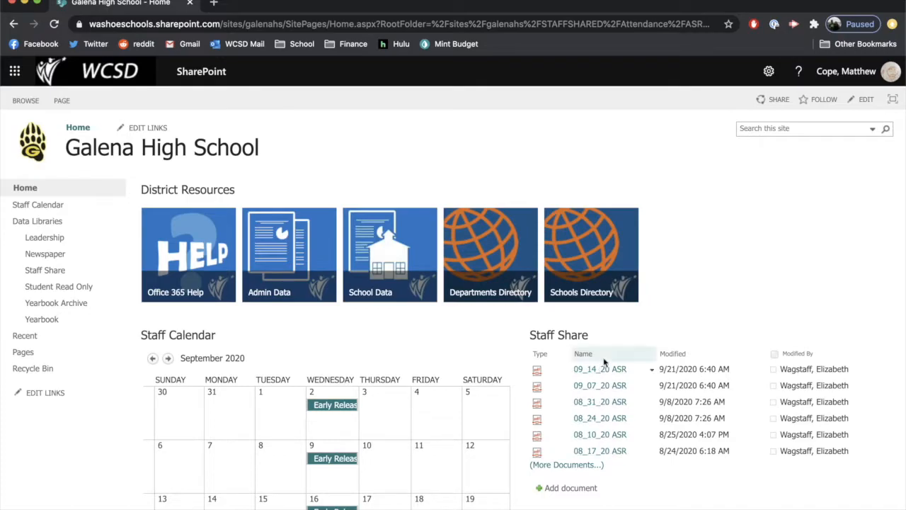
{"action": "mouse_move", "coordinate": [606, 440]}
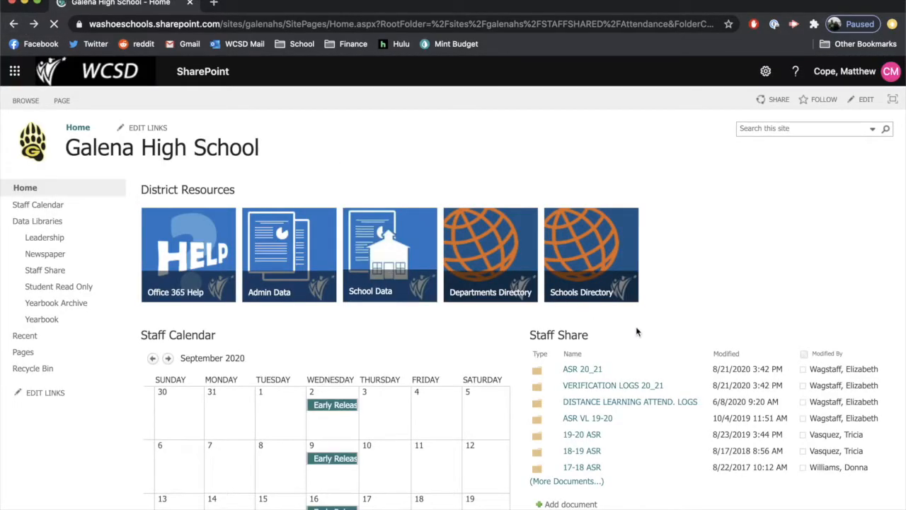
{"action": "scroll", "scroll_direction": "down", "scroll_amount": 3}
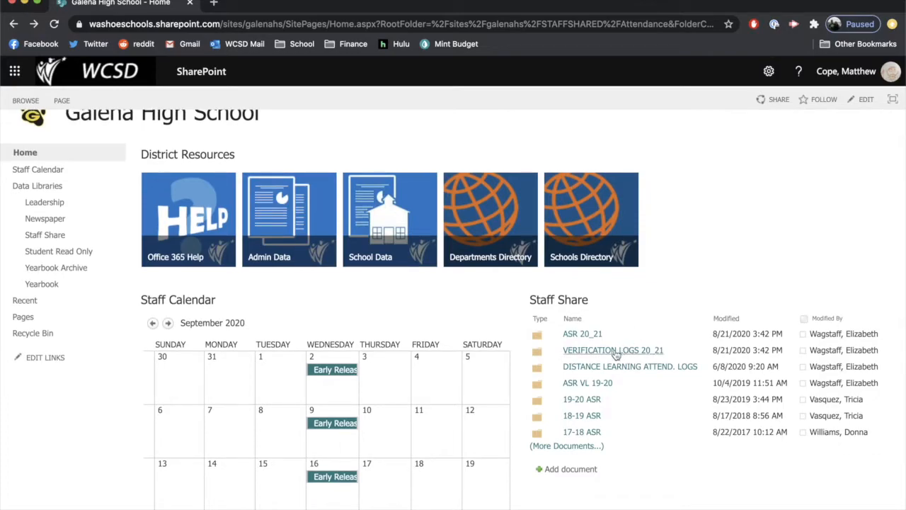
Step: Enter VERIFICATION LOGS 20_21, check the VL2 8_24_9_4 folder, and return to the folder list
{"action": "left_click", "coordinate": [614, 350]}
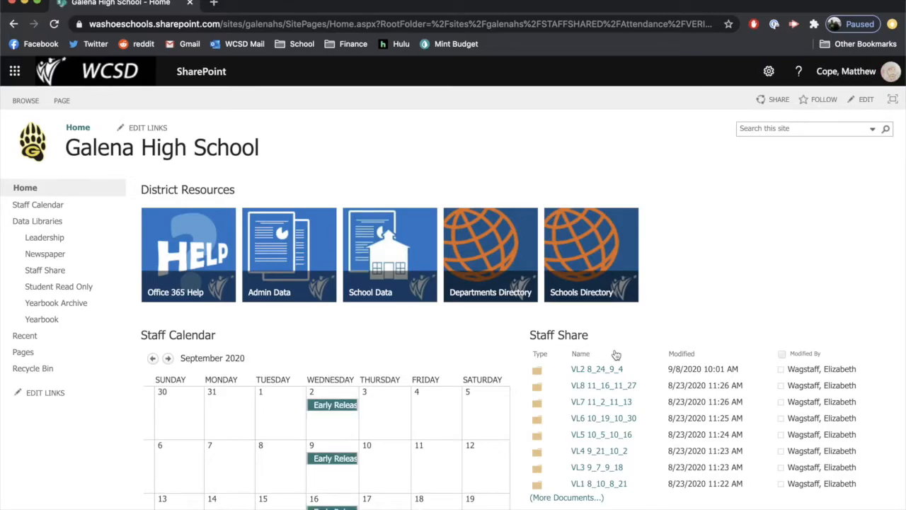
{"action": "scroll", "scroll_direction": "down", "scroll_amount": 3}
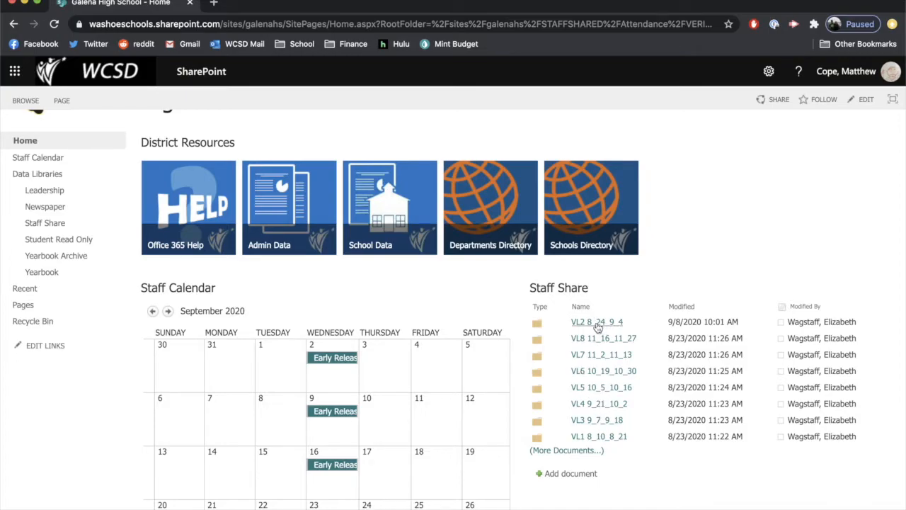
{"action": "left_click", "coordinate": [597, 322]}
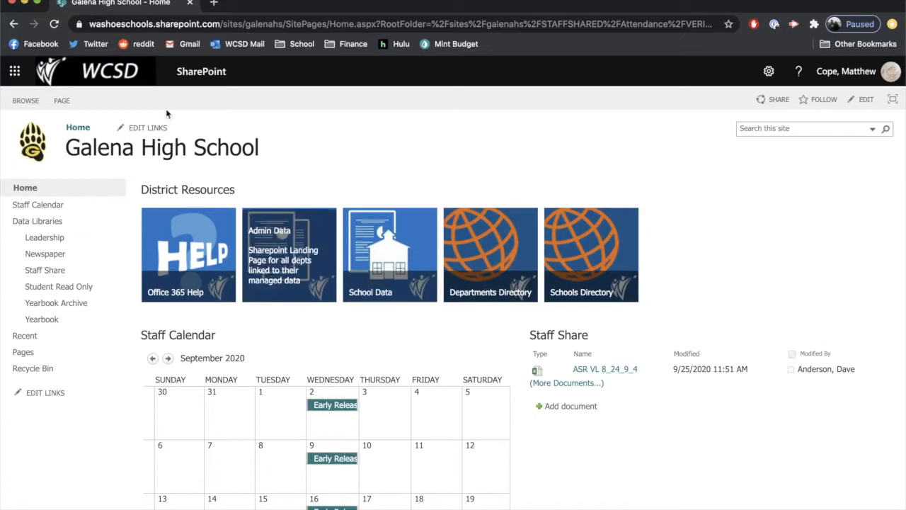
{"action": "left_click", "coordinate": [14, 24]}
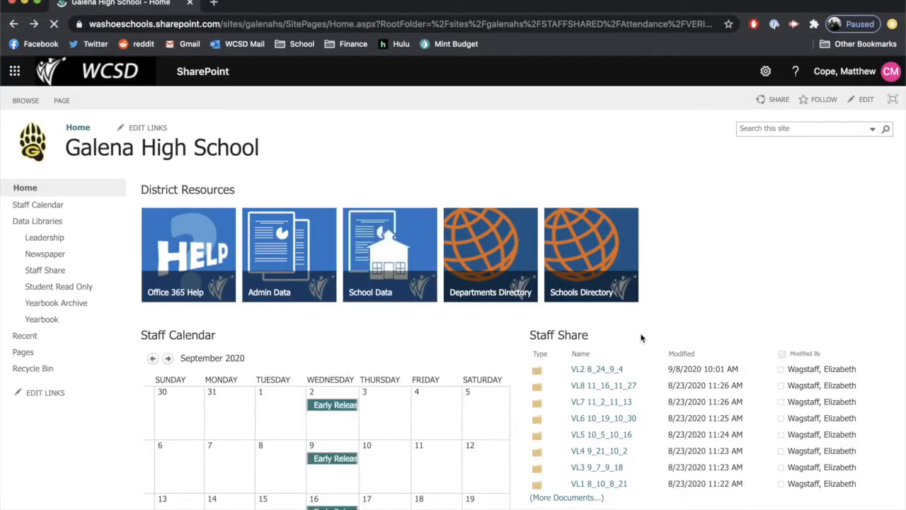
Step: Enter the VL4 9_21_10_2 folder holding the weeks 7–8 log
{"action": "scroll", "scroll_direction": "down", "scroll_amount": 3}
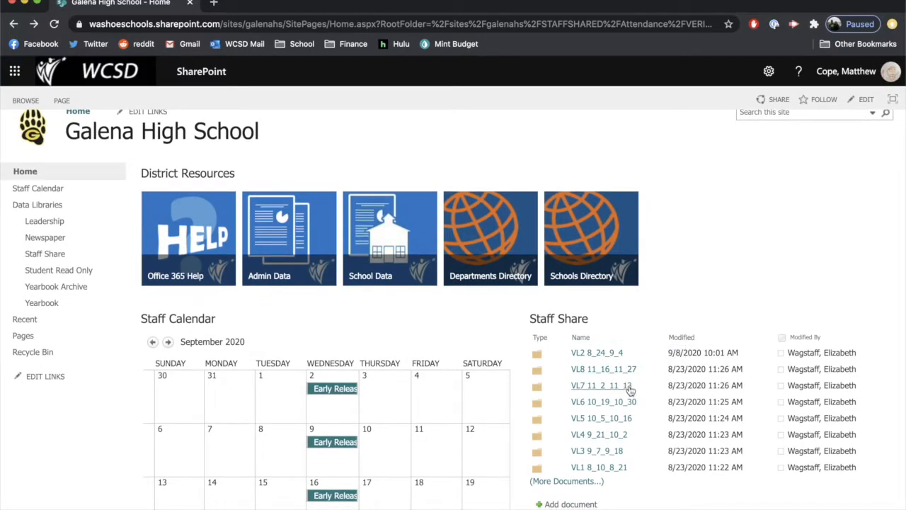
{"action": "mouse_move", "coordinate": [632, 494]}
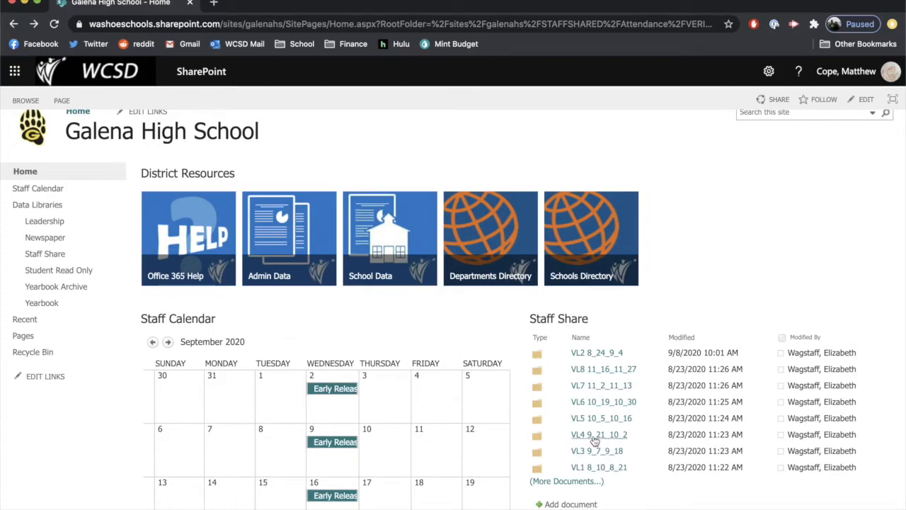
{"action": "mouse_move", "coordinate": [597, 439]}
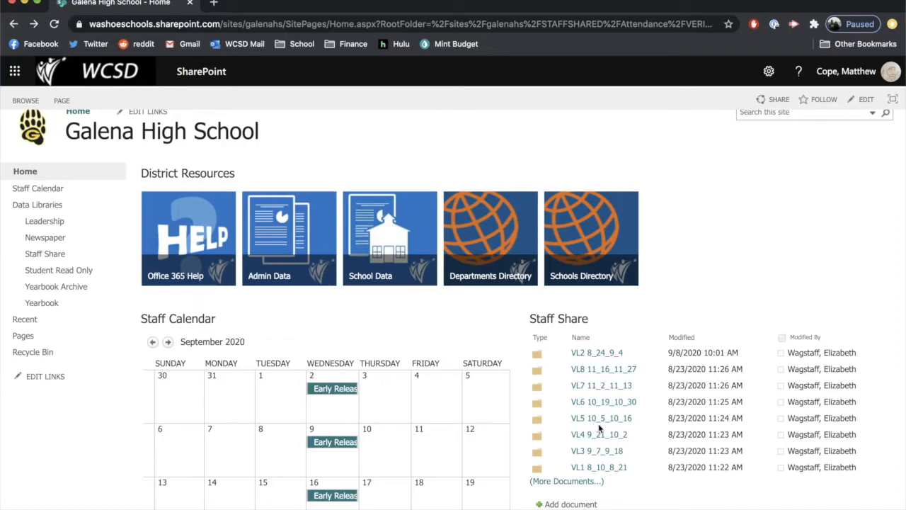
{"action": "mouse_move", "coordinate": [595, 418]}
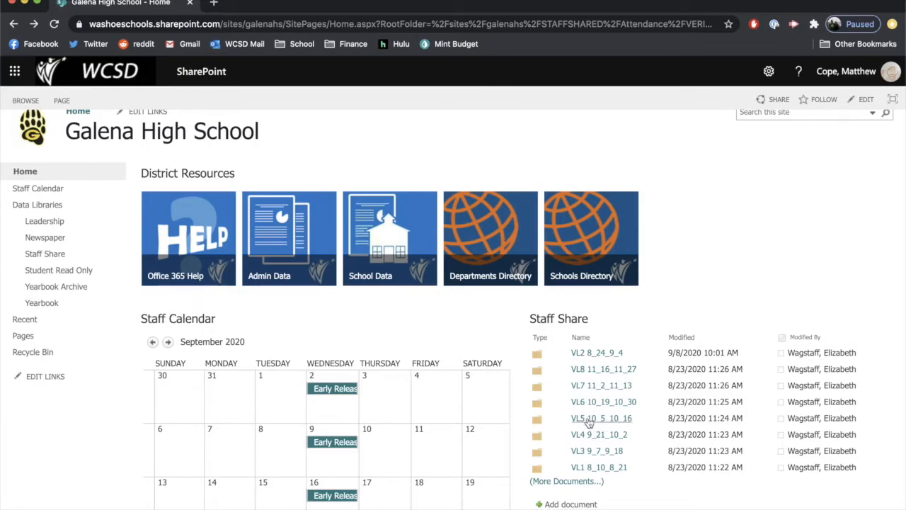
{"action": "mouse_move", "coordinate": [577, 425]}
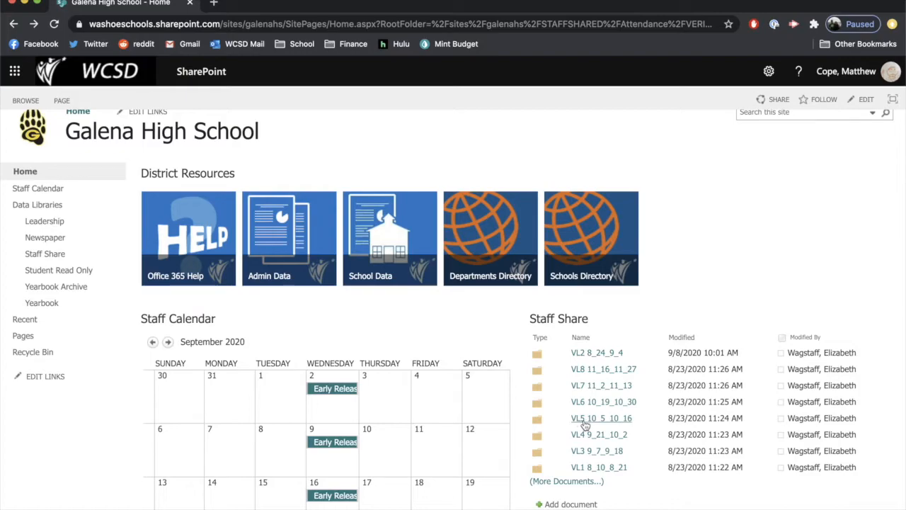
{"action": "mouse_move", "coordinate": [582, 423]}
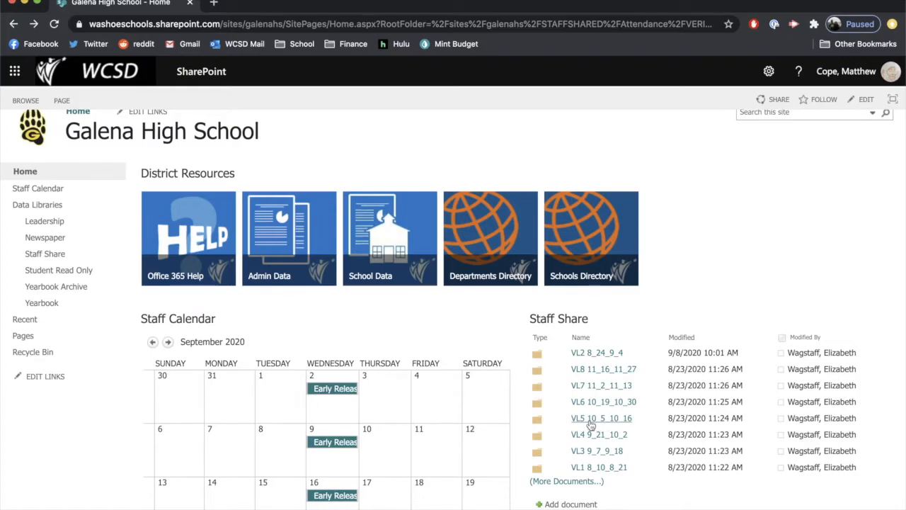
{"action": "mouse_move", "coordinate": [603, 425]}
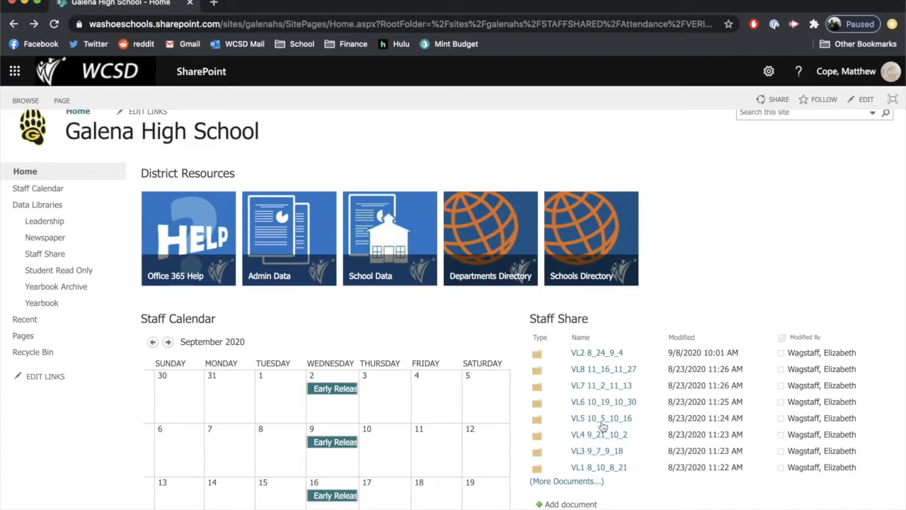
{"action": "mouse_move", "coordinate": [623, 432]}
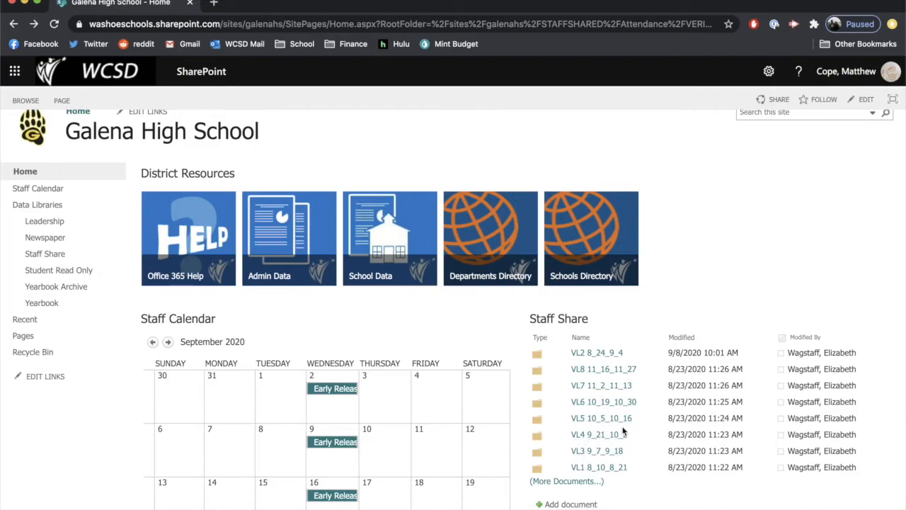
{"action": "left_click", "coordinate": [595, 434]}
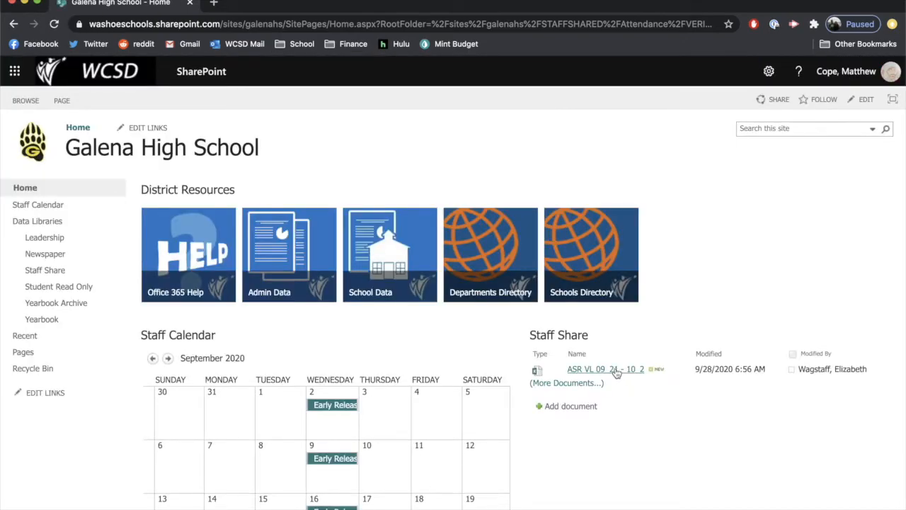
Step: Load the ASR VL 09_21 - 10_2 verification log workbook in Excel Online and review it
{"action": "left_click", "coordinate": [600, 369]}
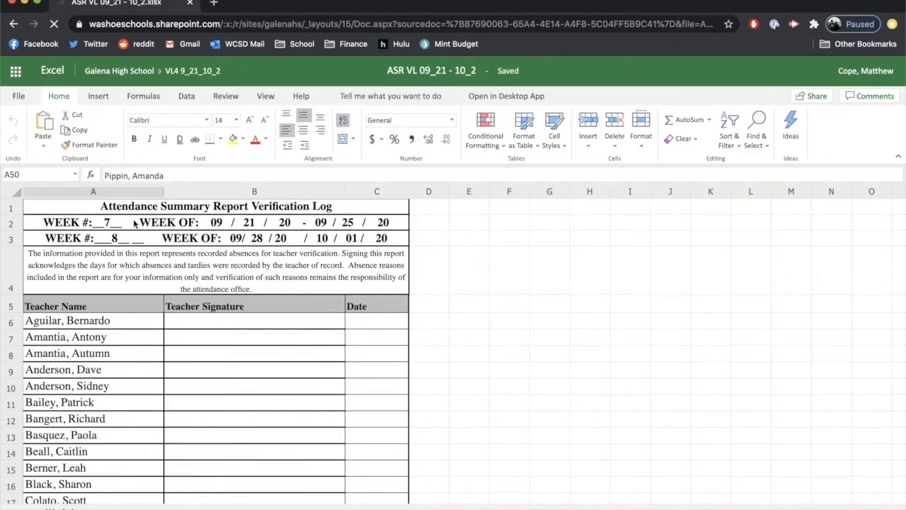
{"action": "scroll", "scroll_direction": "down", "scroll_amount": 3}
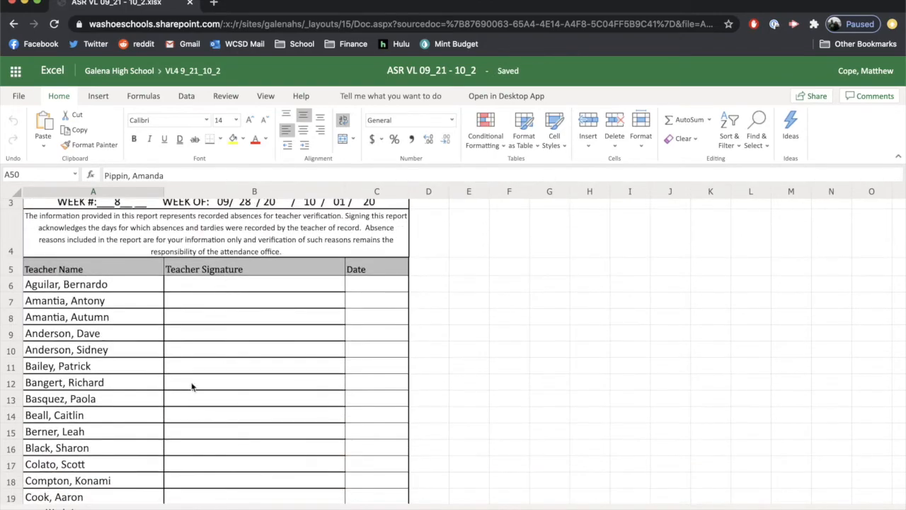
{"action": "mouse_move", "coordinate": [328, 381]}
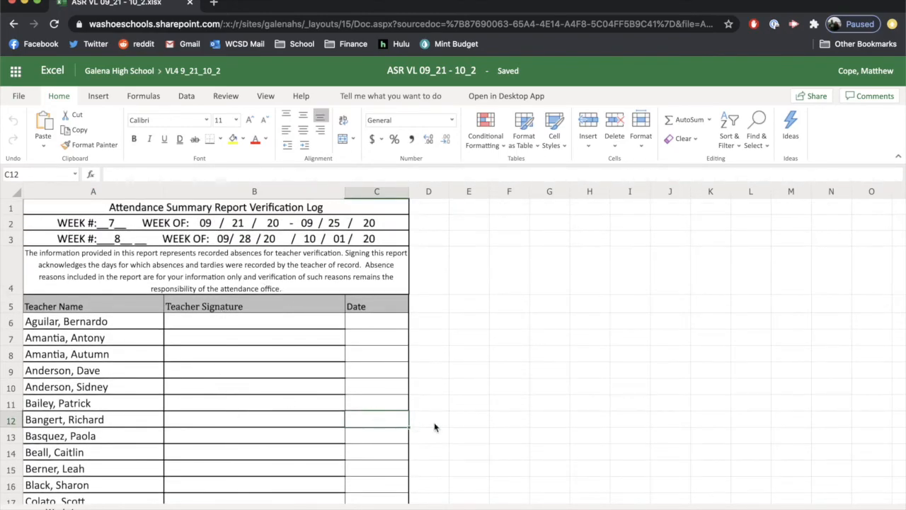
{"action": "mouse_move", "coordinate": [507, 86]}
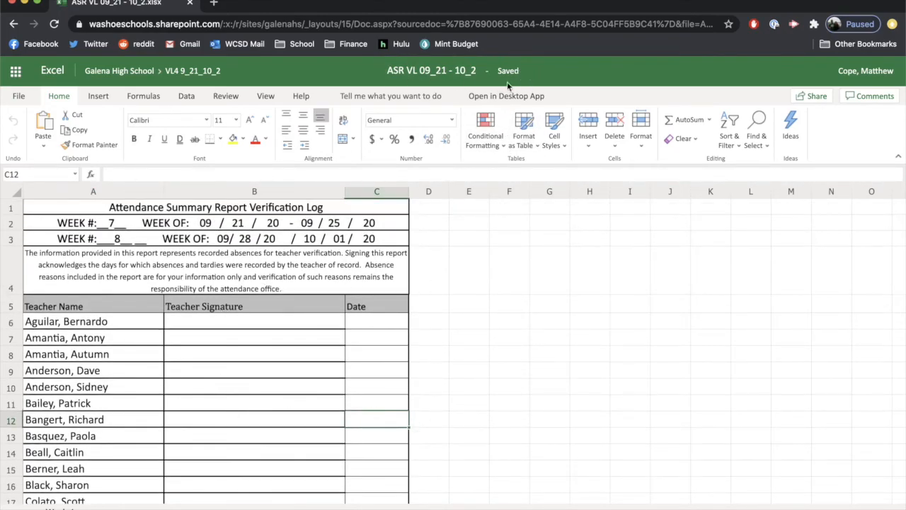